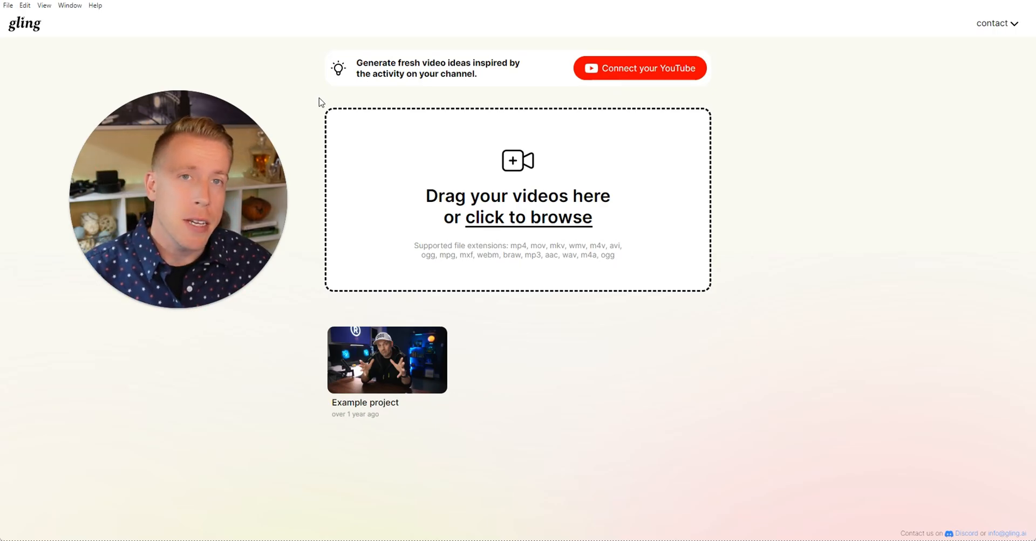
{"action": "mouse_move", "coordinate": [334, 103]}
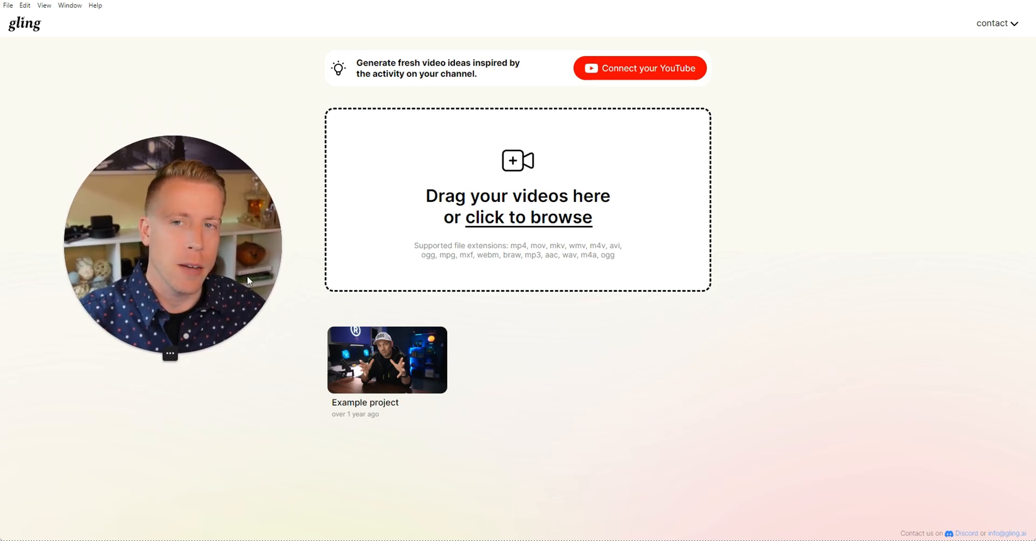
{"action": "mouse_move", "coordinate": [305, 257]}
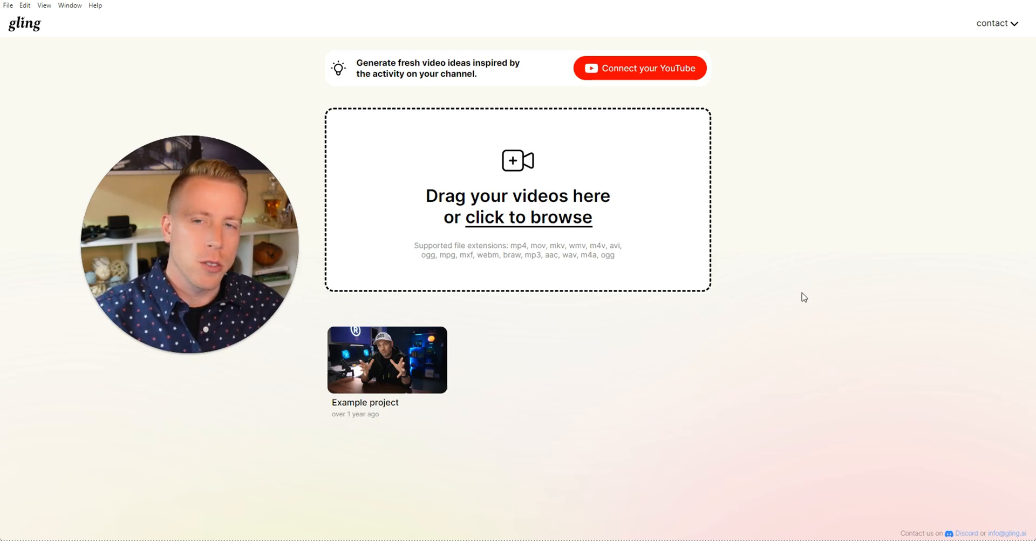
{"action": "mouse_move", "coordinate": [260, 118]}
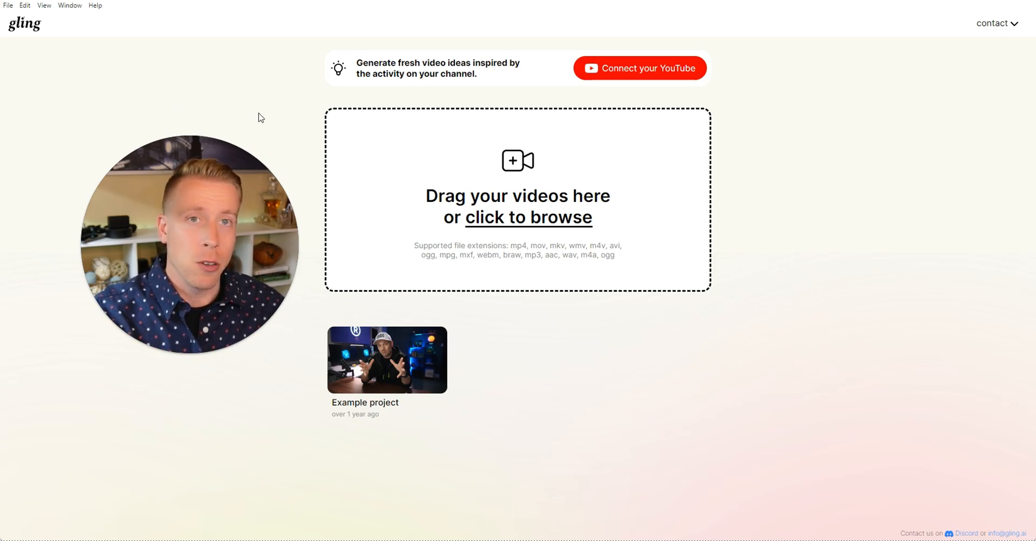
{"action": "mouse_move", "coordinate": [534, 225]}
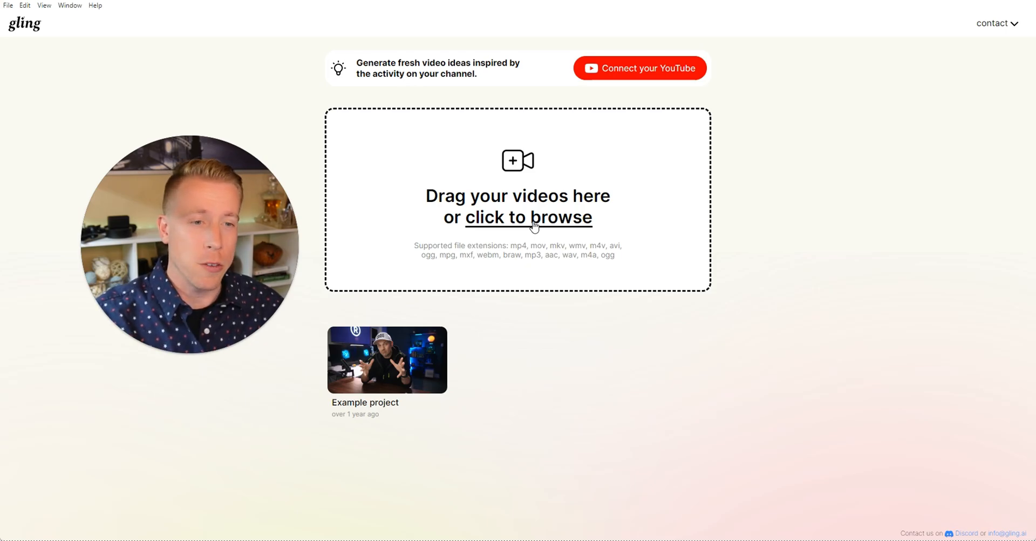
Step: Upload tutorial.mp4 from Downloads into a new untitled project
{"action": "left_click", "coordinate": [529, 217]}
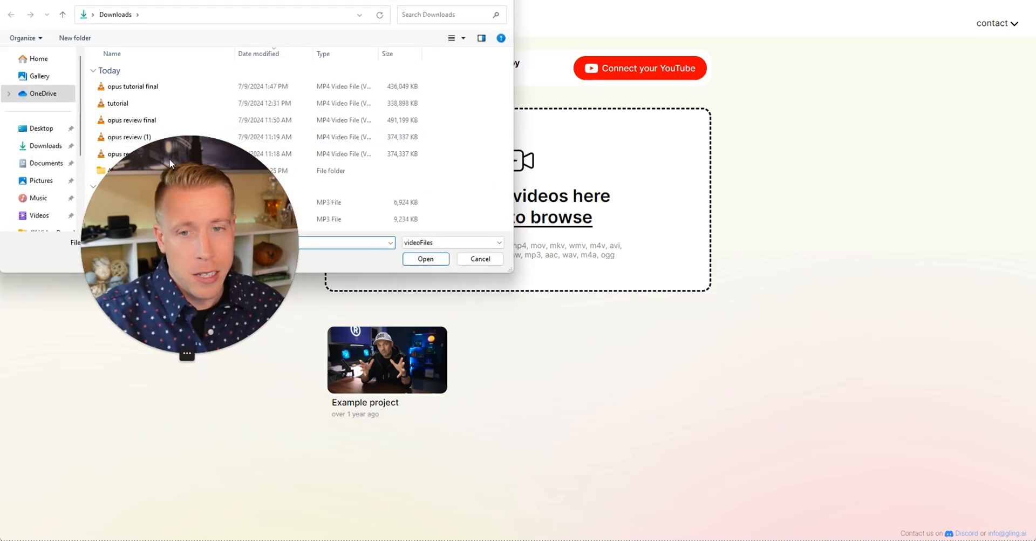
{"action": "left_click", "coordinate": [116, 103]}
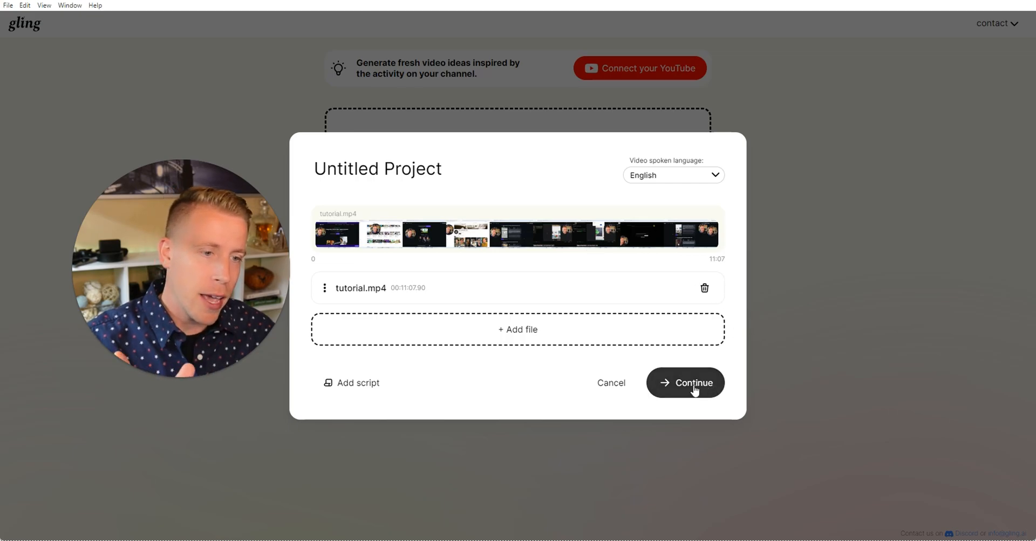
Step: Turn on Jump cut zoom and Remove audio noise alongside Cut silences and Cut bad takes
{"action": "left_click", "coordinate": [686, 382]}
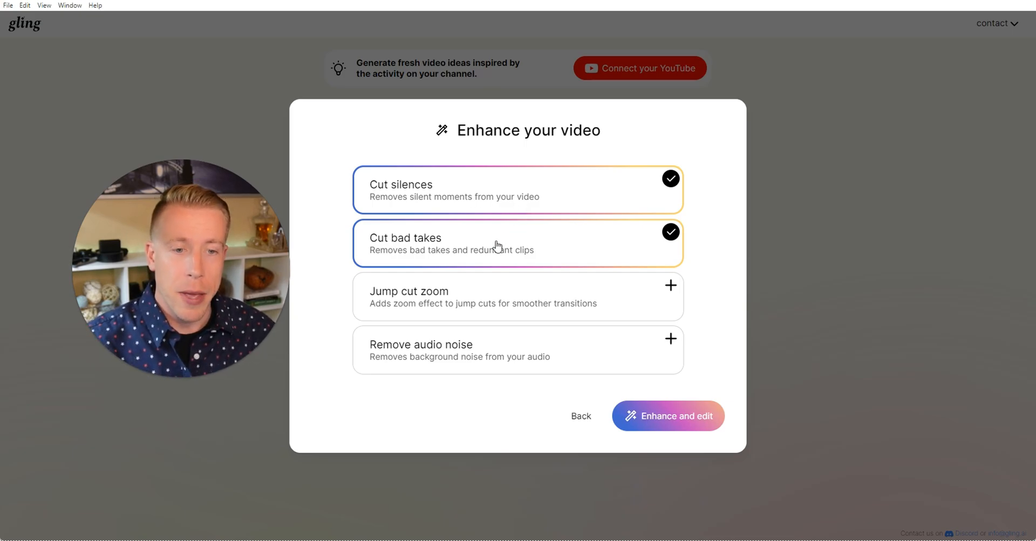
{"action": "left_click", "coordinate": [670, 285]}
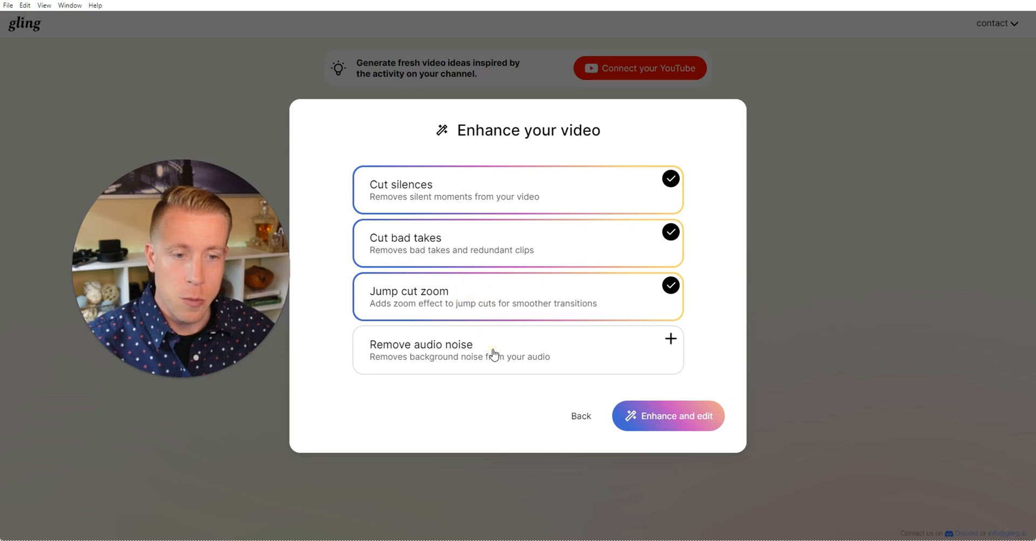
{"action": "left_click", "coordinate": [518, 348]}
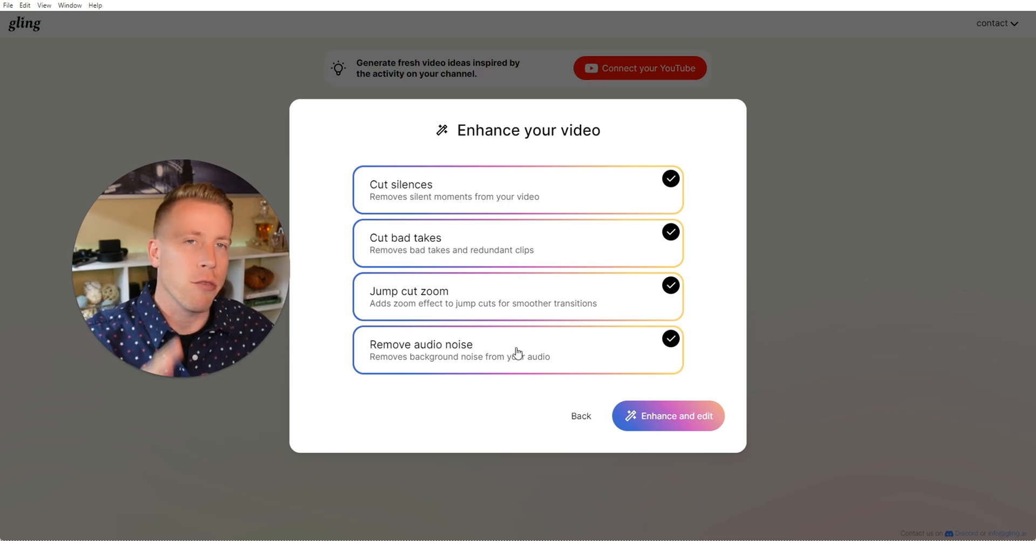
{"action": "mouse_move", "coordinate": [694, 355]}
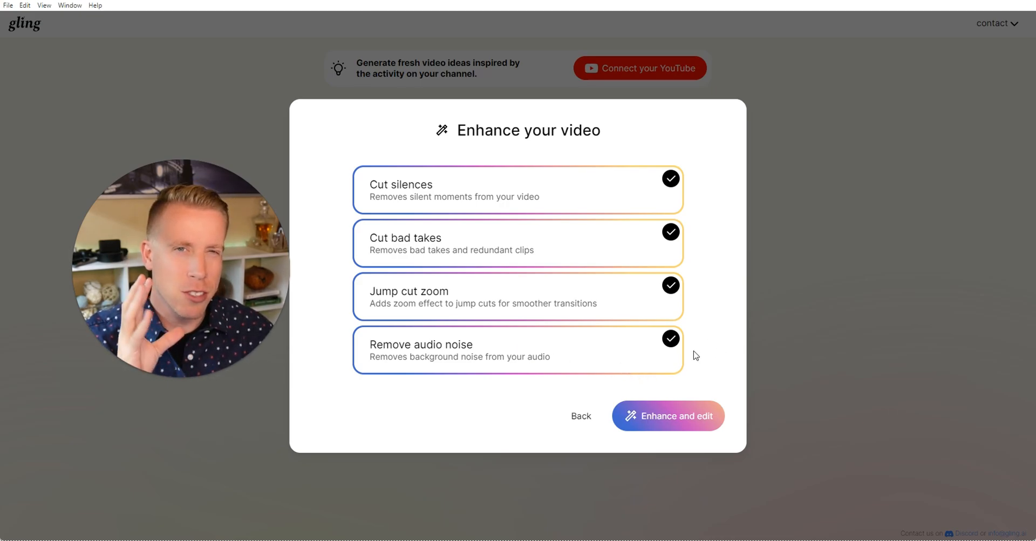
{"action": "mouse_move", "coordinate": [699, 356]}
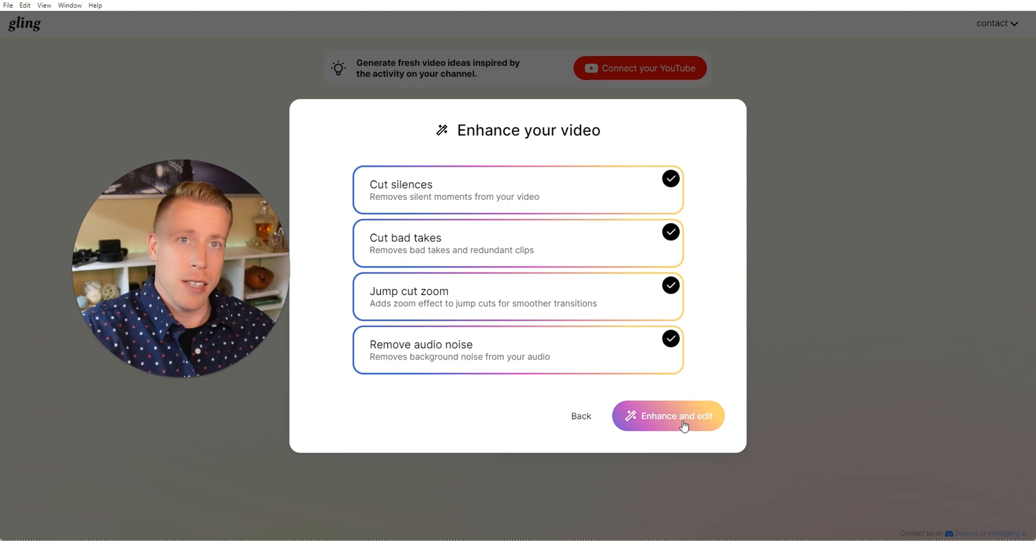
Step: Run 'Enhance and edit' so the tutorial loads in the editor with 132 cuts
{"action": "left_click", "coordinate": [668, 416]}
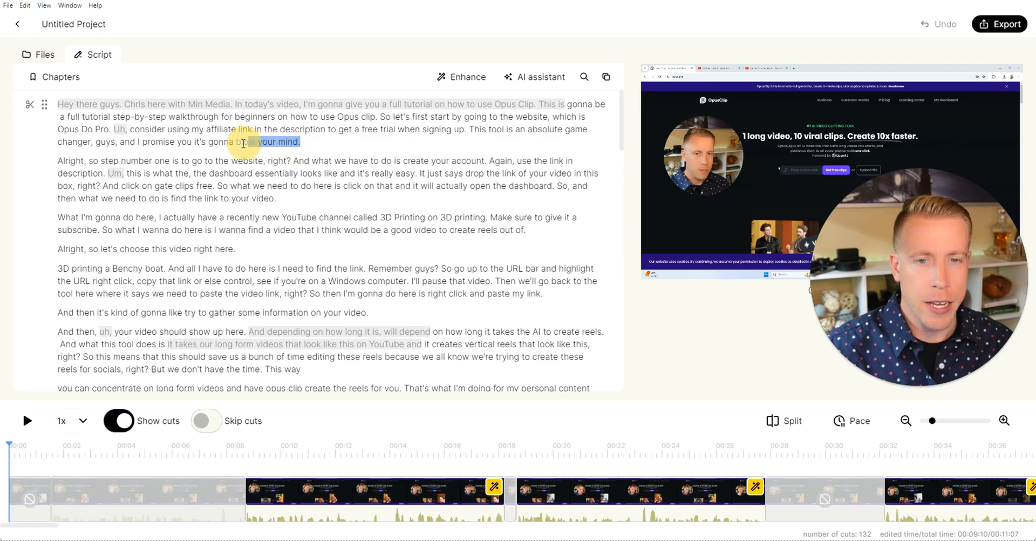
Step: Restore the greyed-out opening sentences of the intro in the Script panel
{"action": "left_click", "coordinate": [268, 142]}
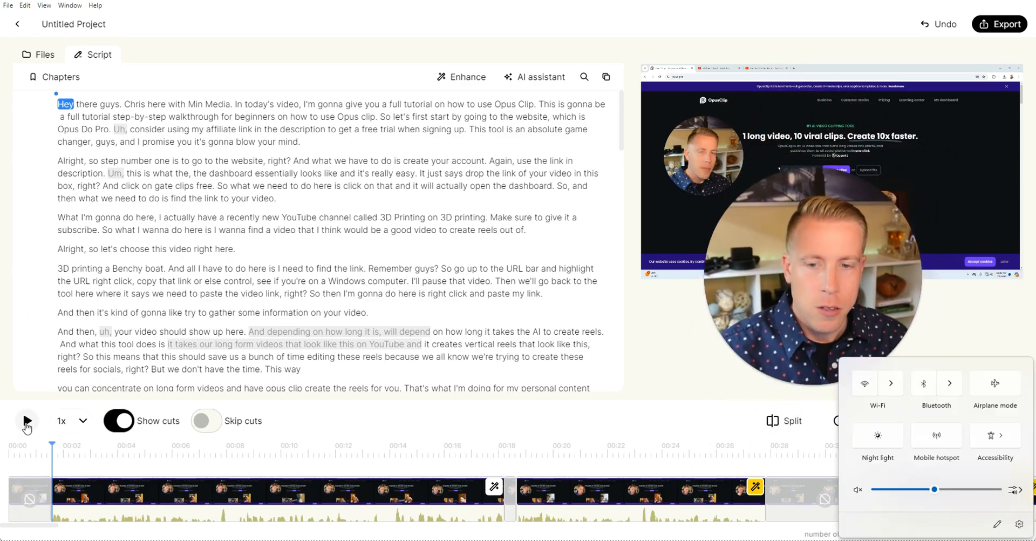
Step: Preview the edit and un-cut the phrase 'And depending on how long it is, will depend'
{"action": "left_click", "coordinate": [26, 421]}
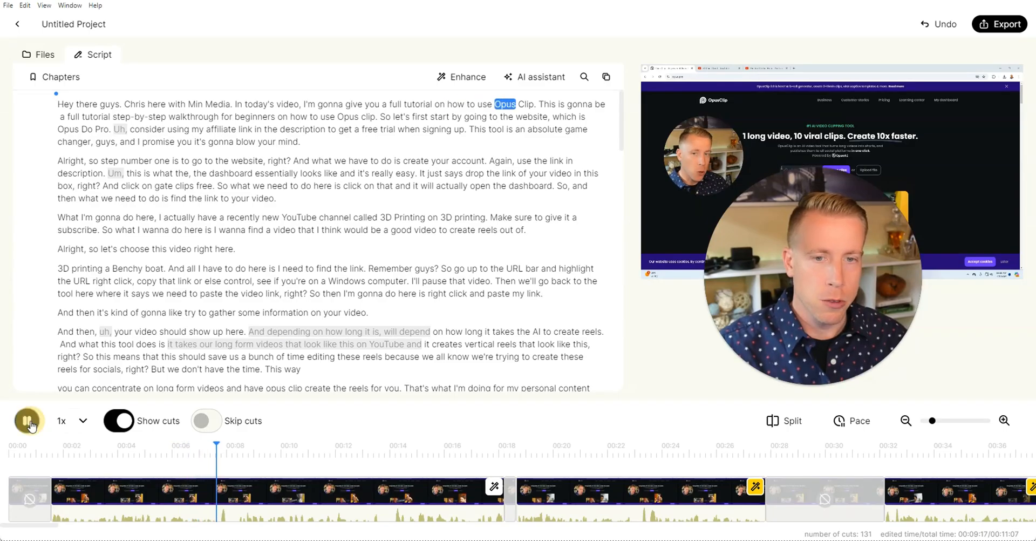
{"action": "left_click", "coordinate": [28, 421]}
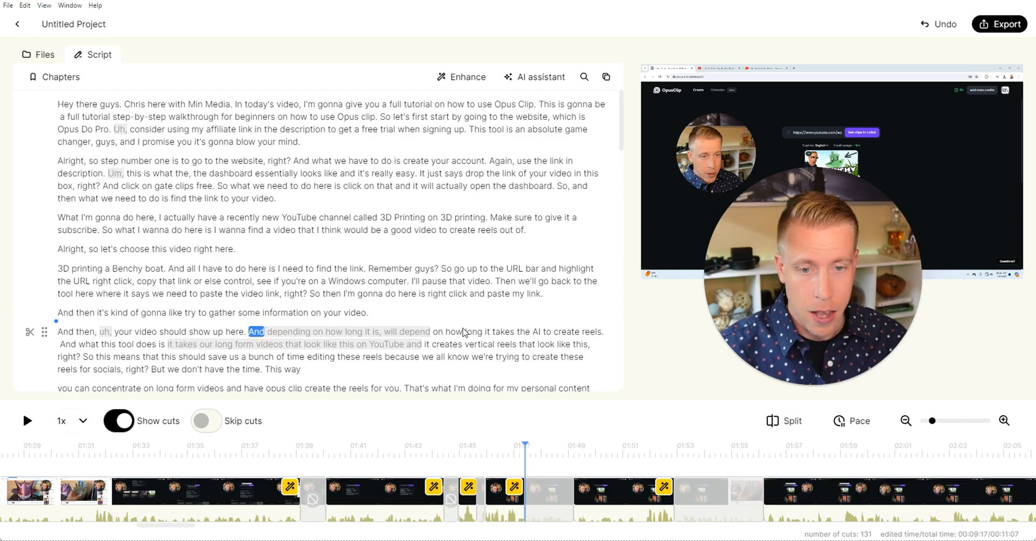
{"action": "left_click", "coordinate": [534, 483]}
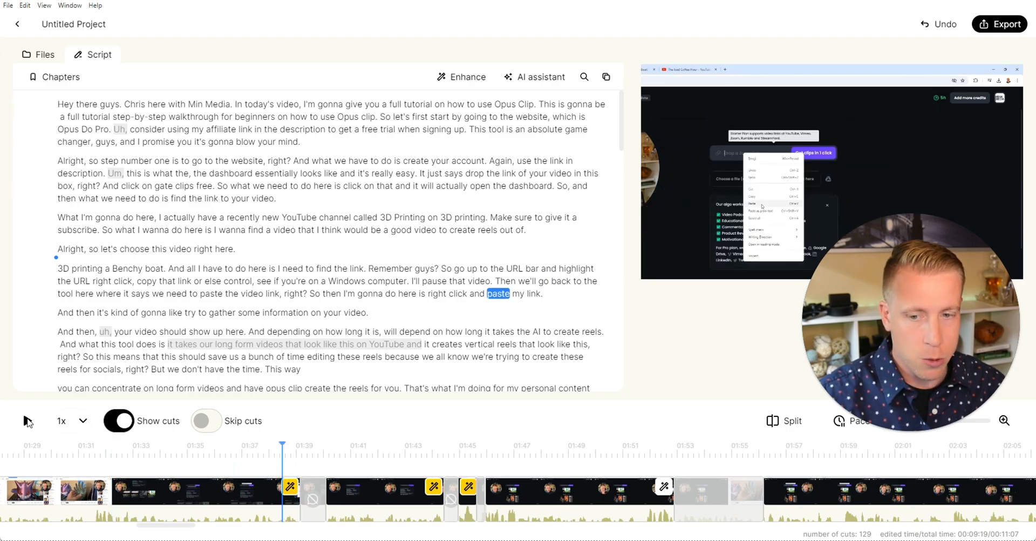
{"action": "left_click", "coordinate": [27, 421]}
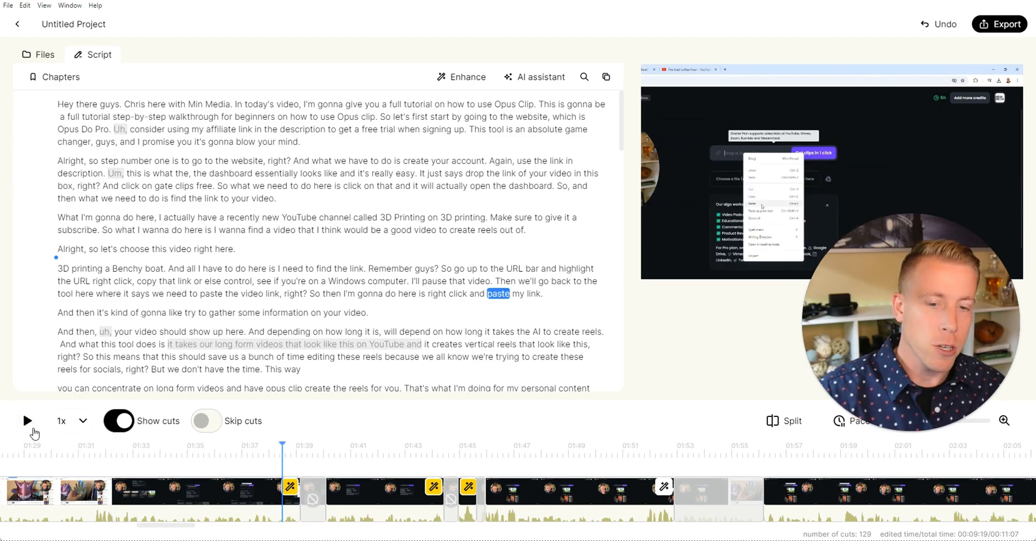
{"action": "left_click", "coordinate": [27, 421]}
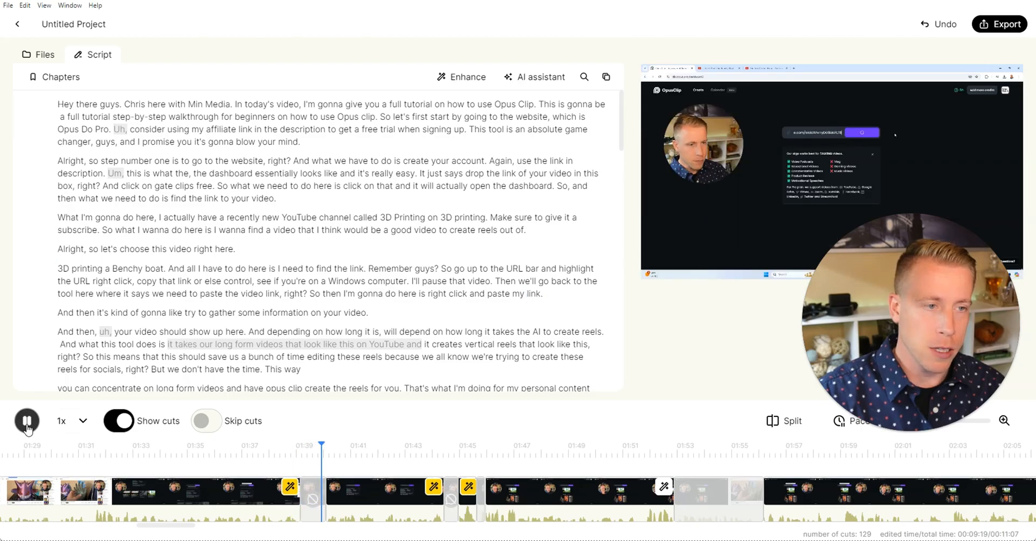
{"action": "left_click", "coordinate": [27, 421]}
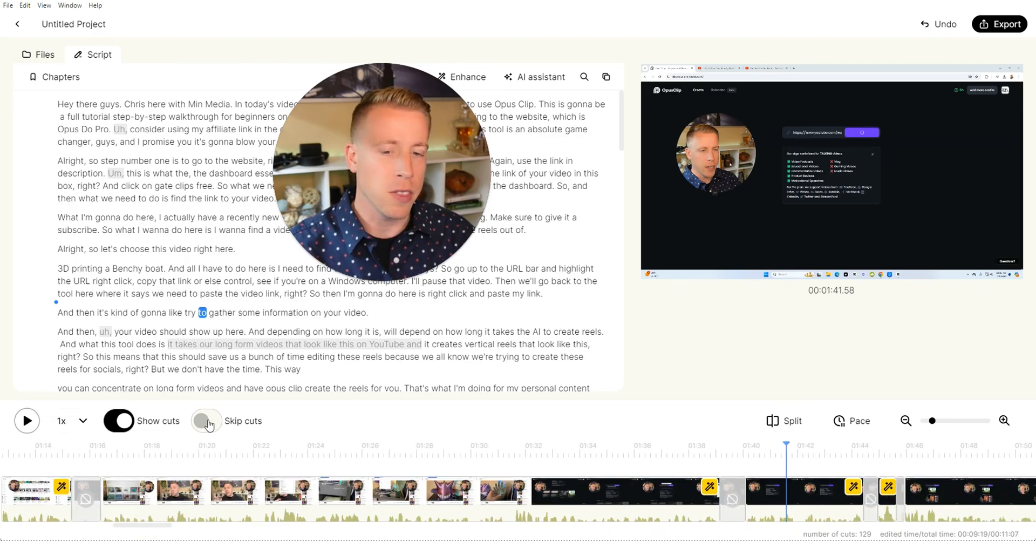
Step: Enable Skip cuts for playback and move the playhead to about 54 seconds
{"action": "left_click", "coordinate": [206, 421]}
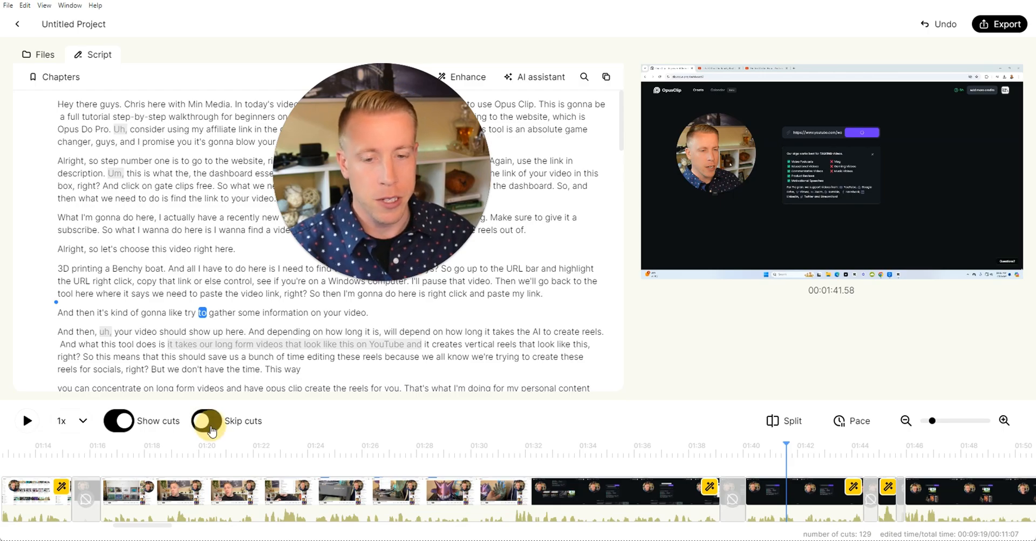
{"action": "left_click", "coordinate": [205, 421]}
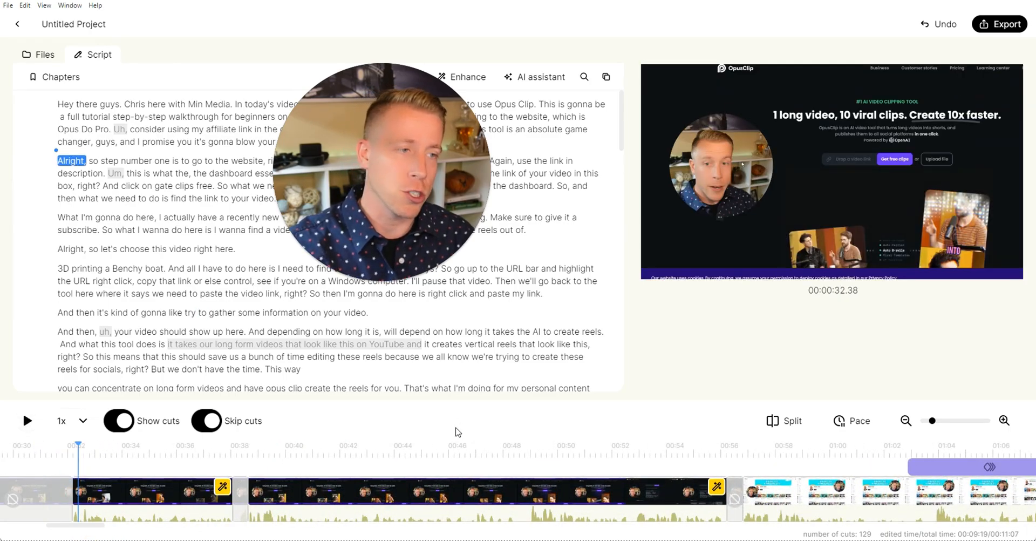
{"action": "left_click", "coordinate": [655, 446]}
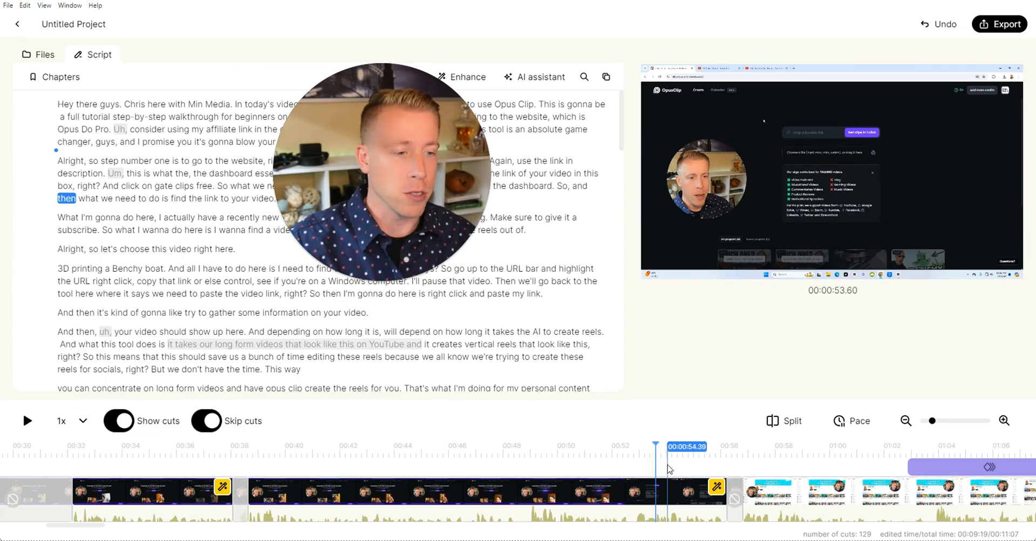
{"action": "left_click", "coordinate": [516, 446]}
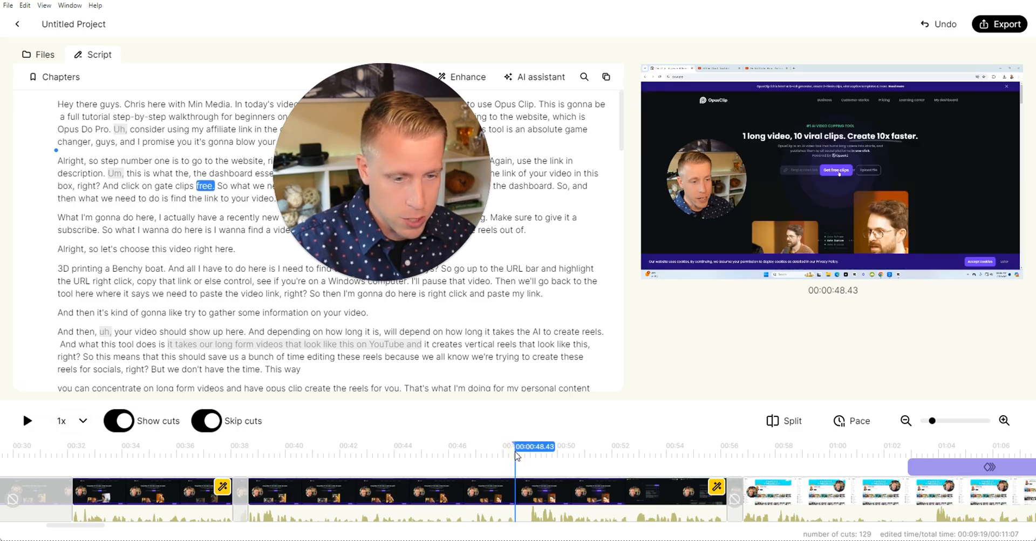
{"action": "left_click", "coordinate": [783, 421]}
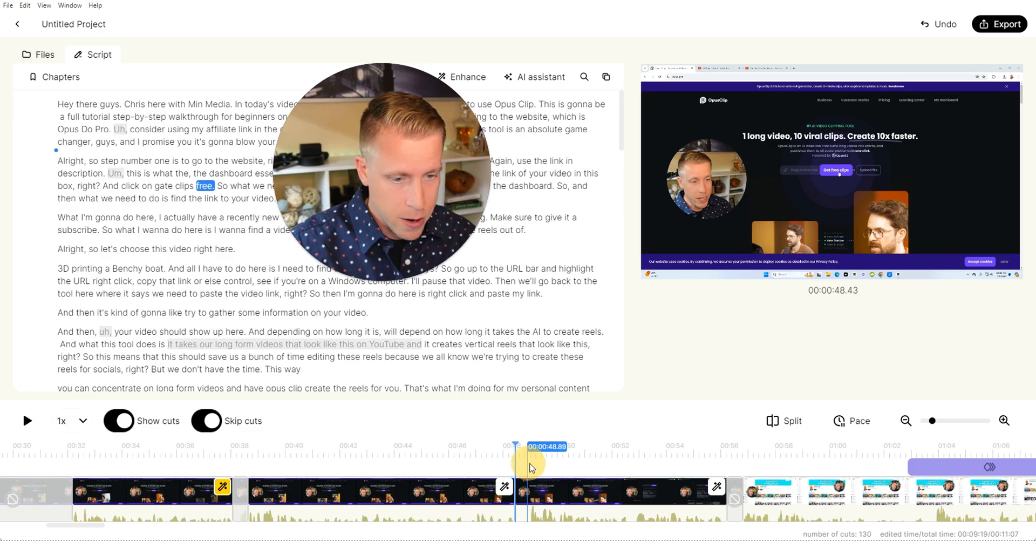
{"action": "left_click", "coordinate": [784, 421]}
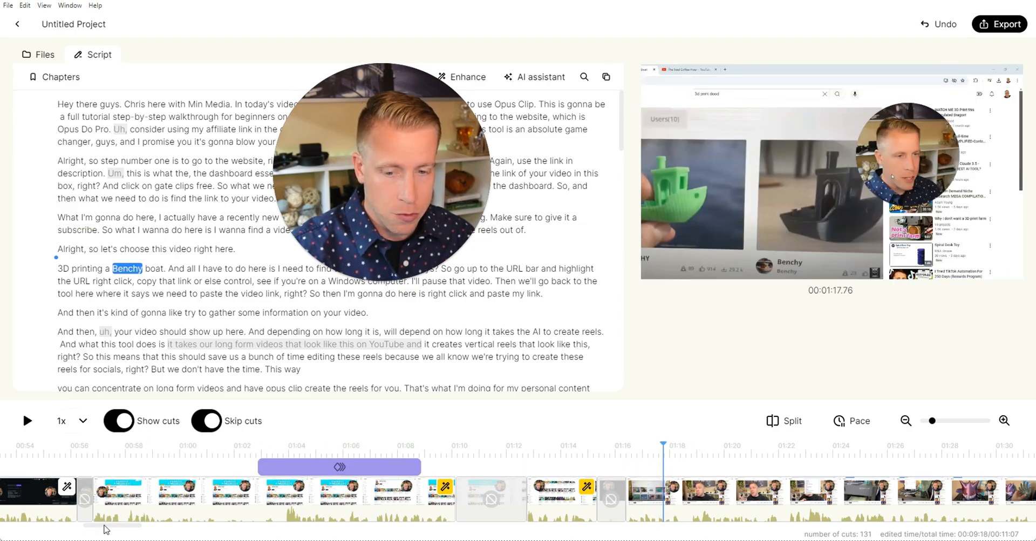
{"action": "left_click_drag", "start_coordinate": [106, 525], "coordinate": [145, 529]}
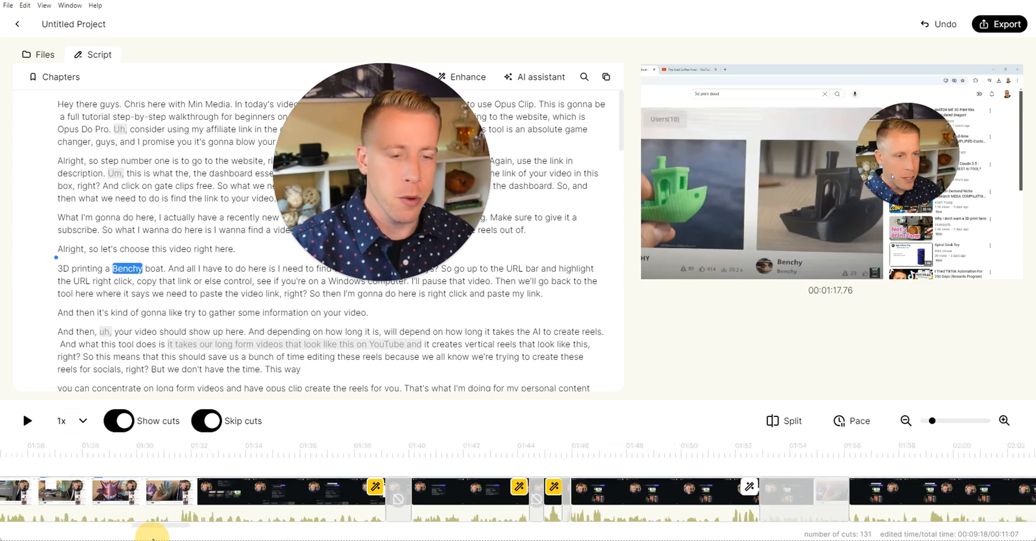
{"action": "left_click", "coordinate": [377, 446]}
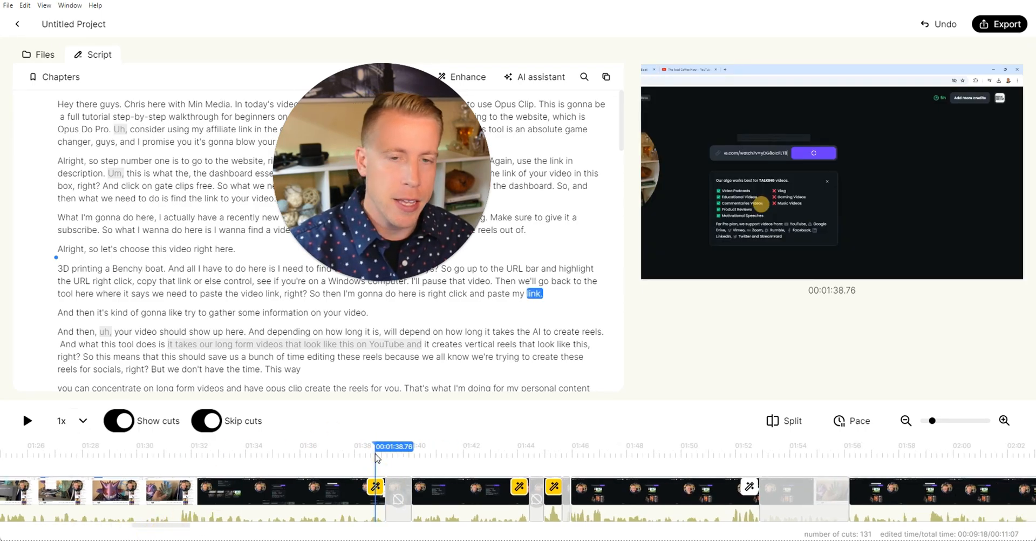
{"action": "left_click", "coordinate": [423, 446]}
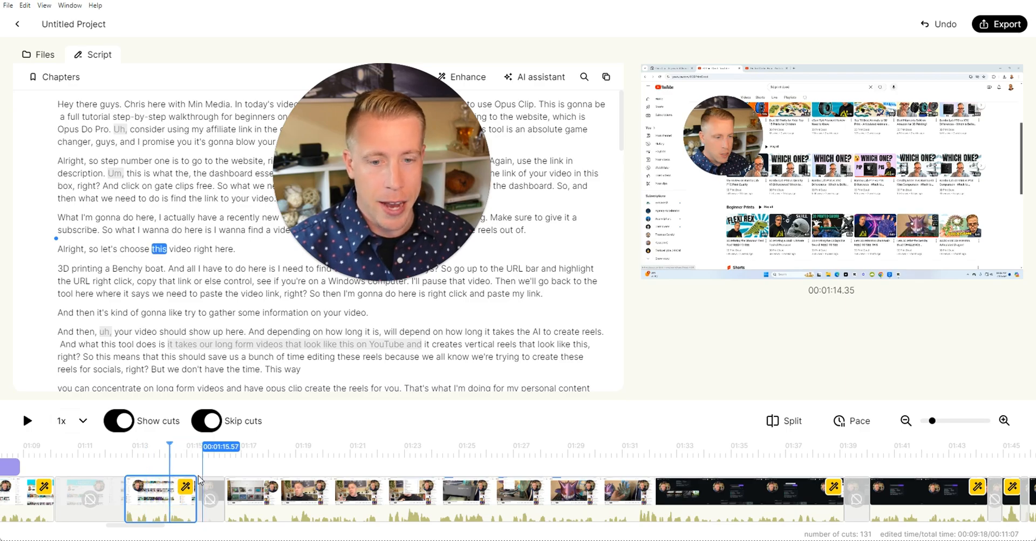
{"action": "left_click_drag", "start_coordinate": [188, 466], "coordinate": [146, 465]}
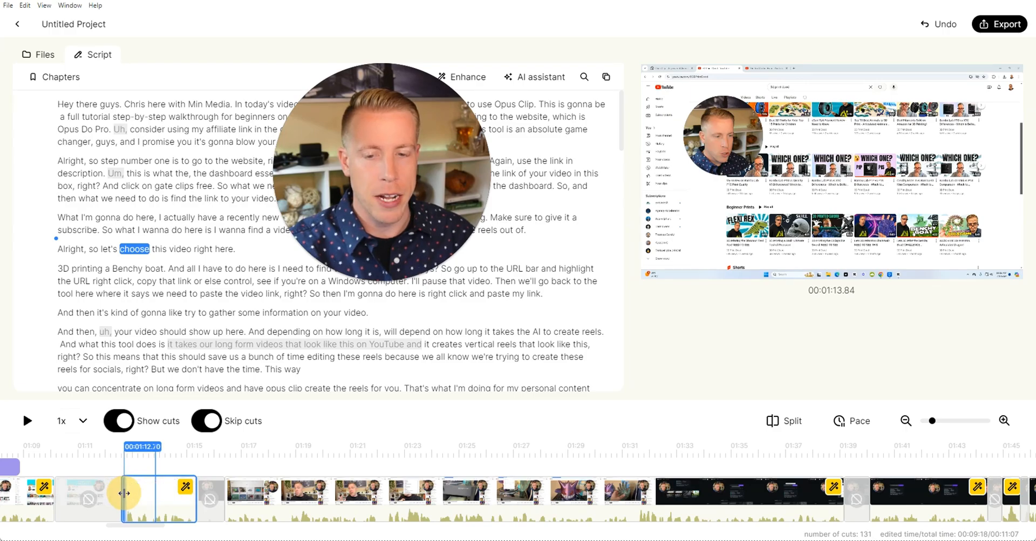
{"action": "left_click", "coordinate": [804, 446]}
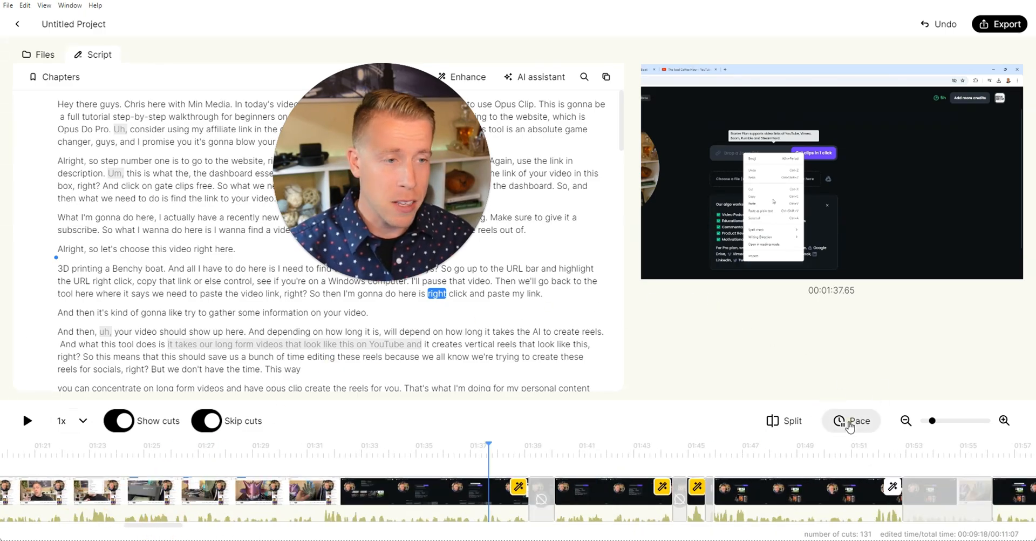
Step: Set the pace to remove pauses of 0.4 s or more, cutting 43 pauses
{"action": "left_click", "coordinate": [851, 421]}
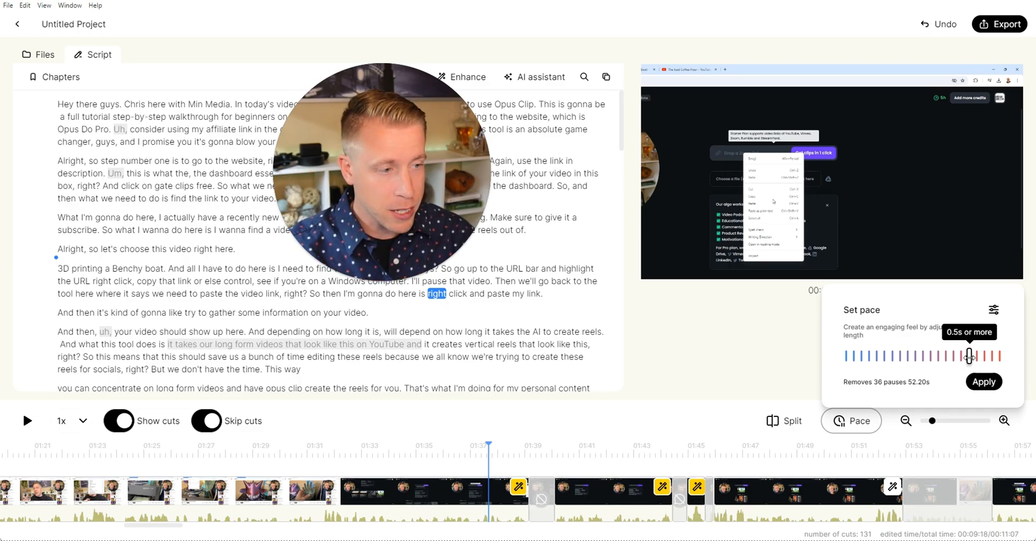
{"action": "left_click_drag", "start_coordinate": [971, 356], "coordinate": [962, 356]}
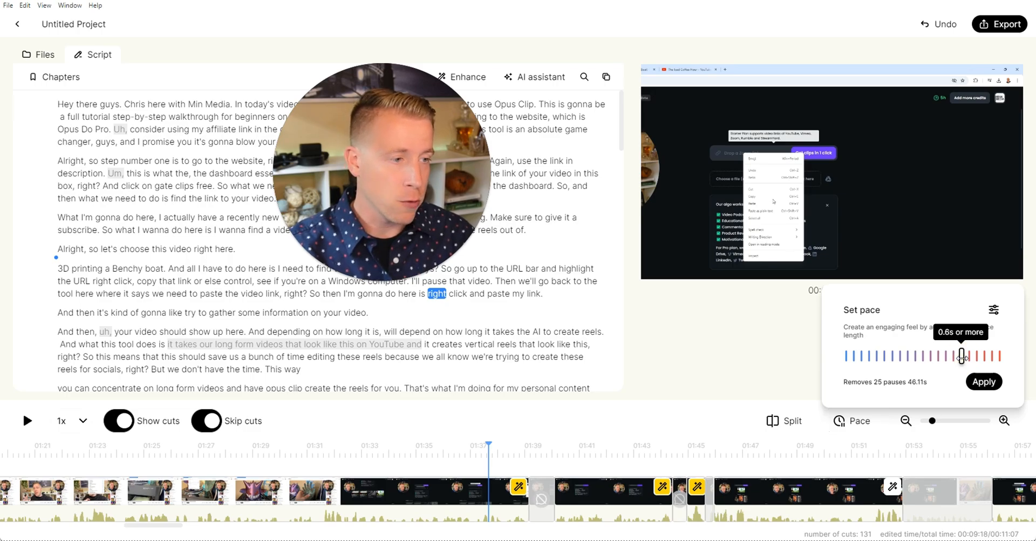
{"action": "left_click_drag", "start_coordinate": [962, 357], "coordinate": [976, 356]}
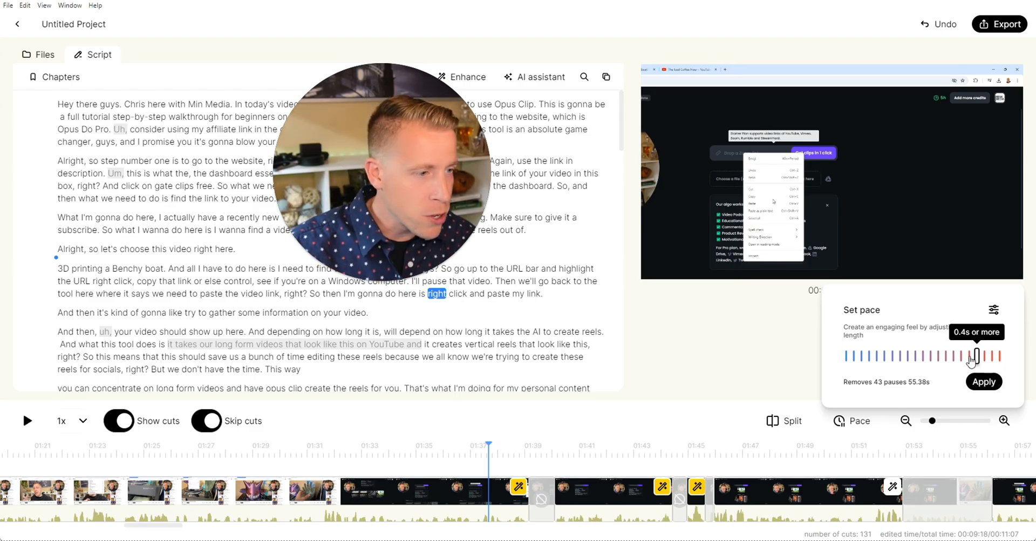
{"action": "left_click_drag", "start_coordinate": [977, 356], "coordinate": [969, 356]}
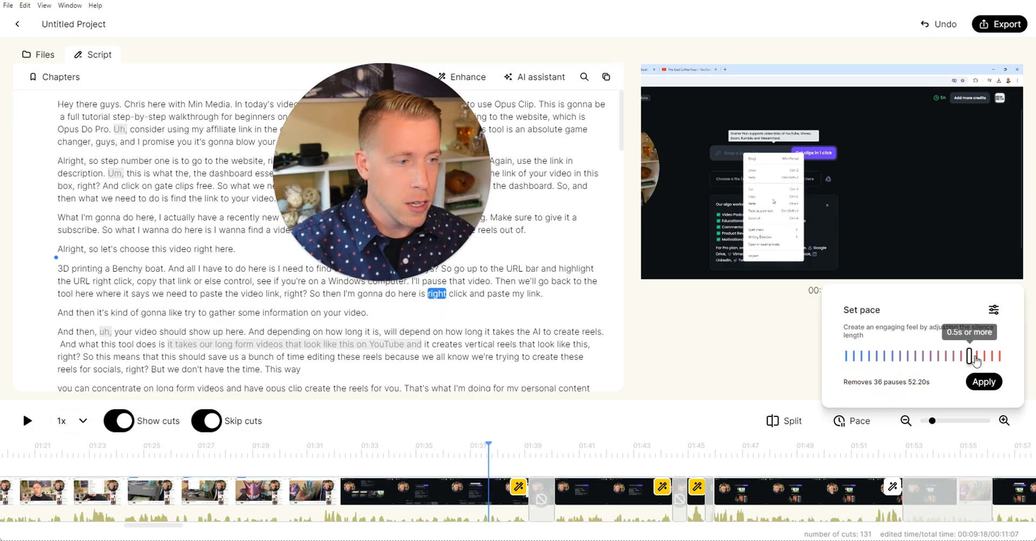
{"action": "left_click_drag", "start_coordinate": [977, 356], "coordinate": [979, 356]}
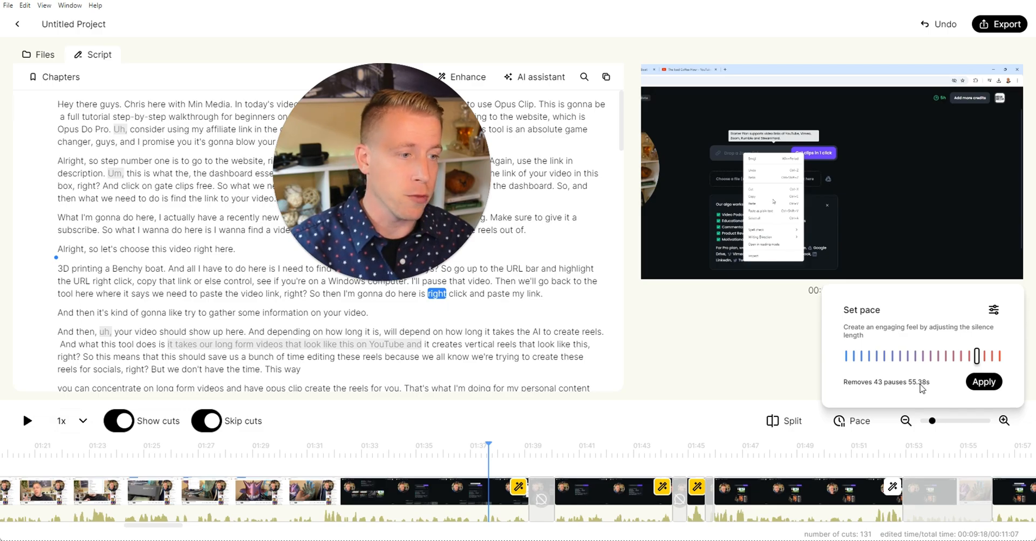
{"action": "left_click_drag", "start_coordinate": [981, 356], "coordinate": [968, 357]}
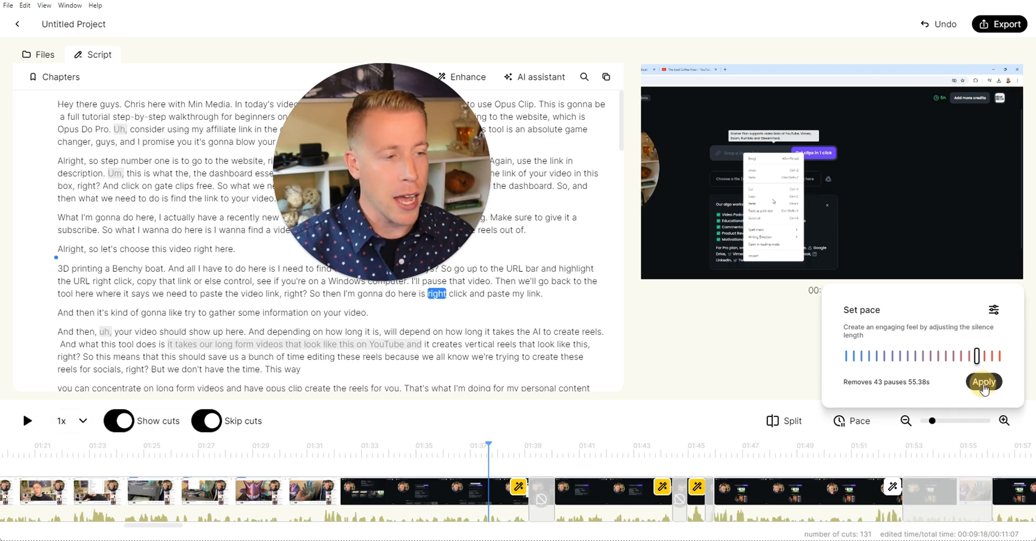
{"action": "left_click", "coordinate": [983, 381]}
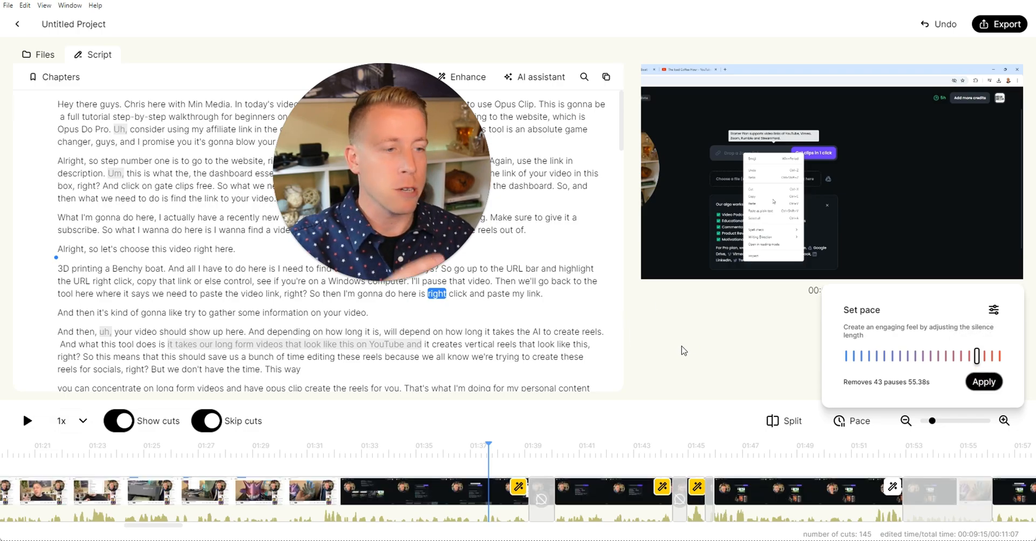
{"action": "left_click", "coordinate": [396, 446]}
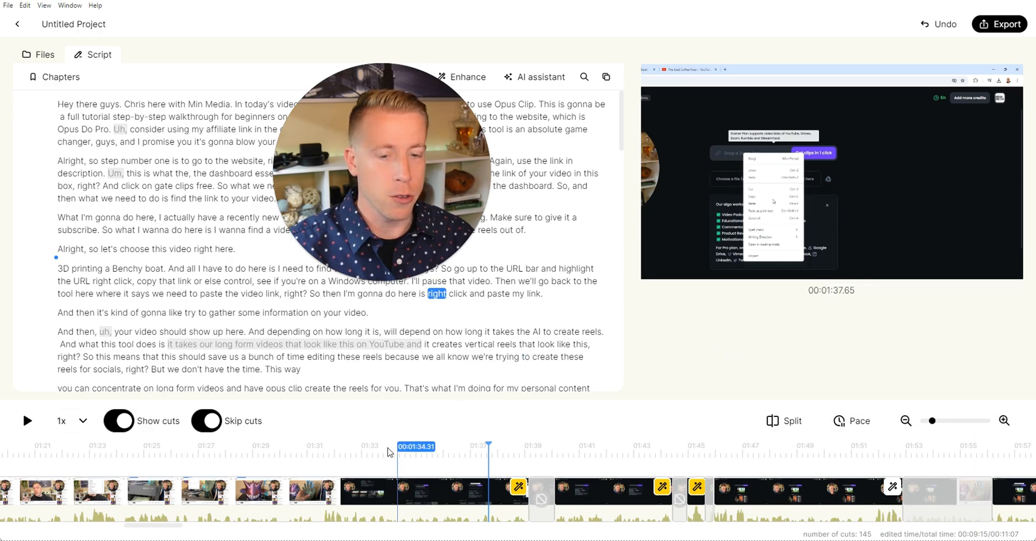
{"action": "left_click", "coordinate": [317, 445]}
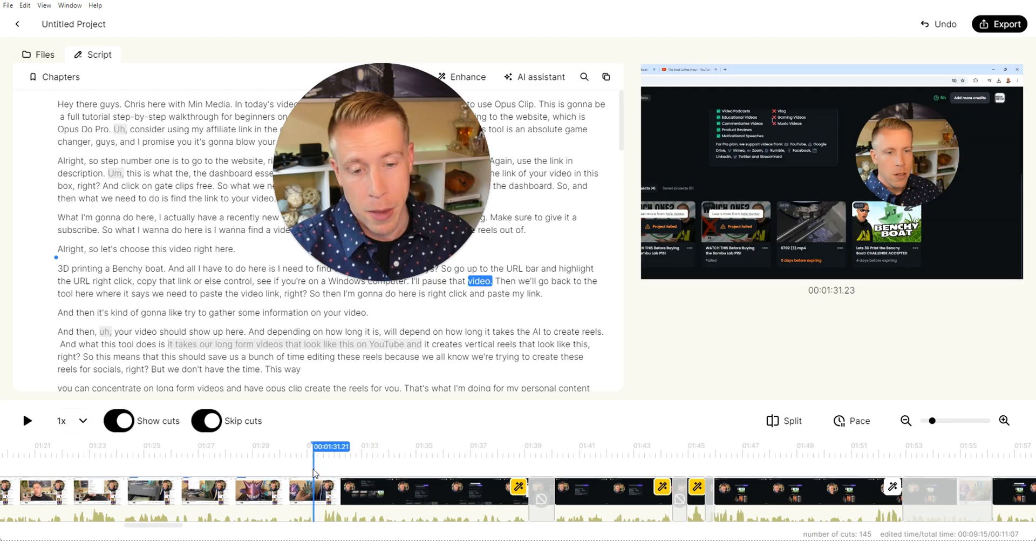
{"action": "left_click", "coordinate": [784, 421]}
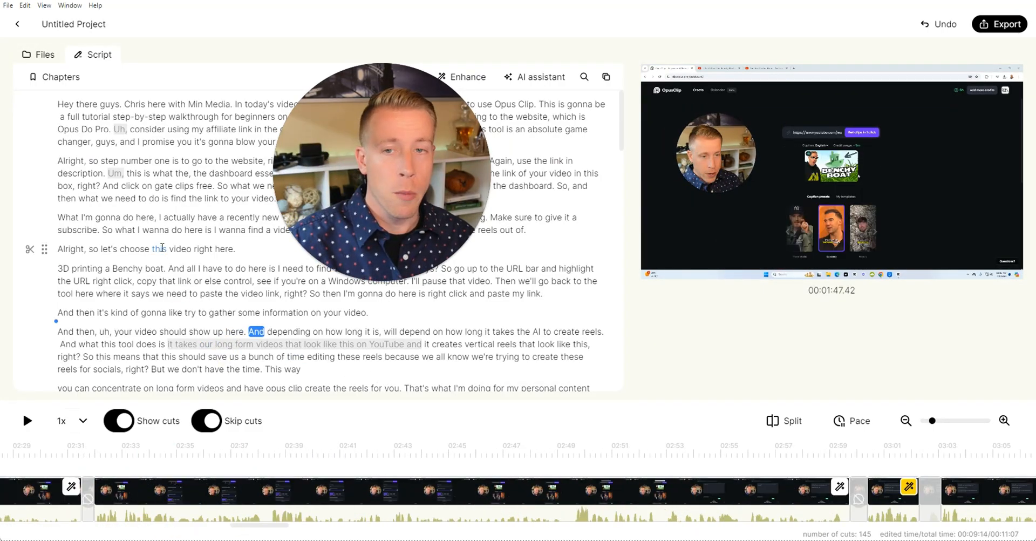
{"action": "left_click", "coordinate": [73, 24]}
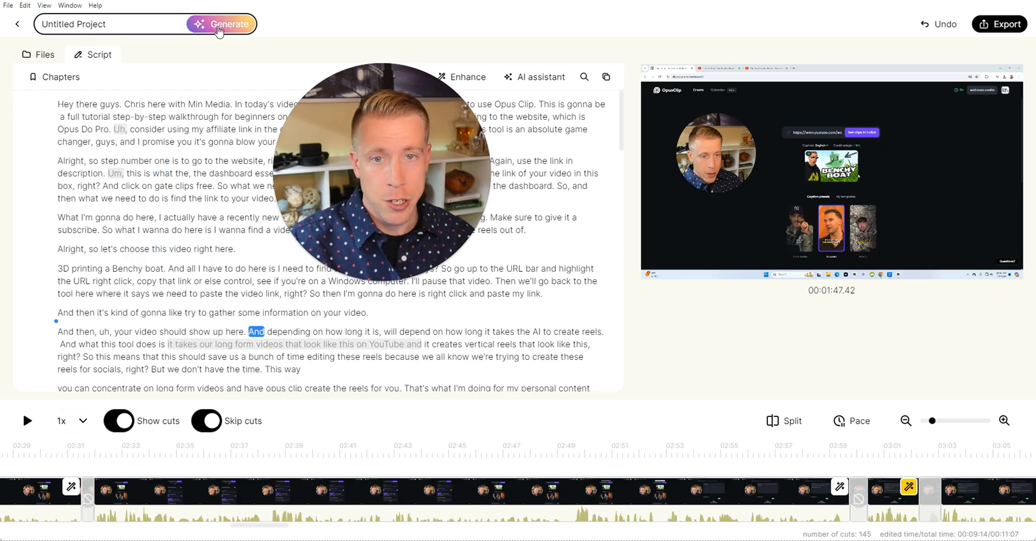
{"action": "left_click", "coordinate": [221, 24]}
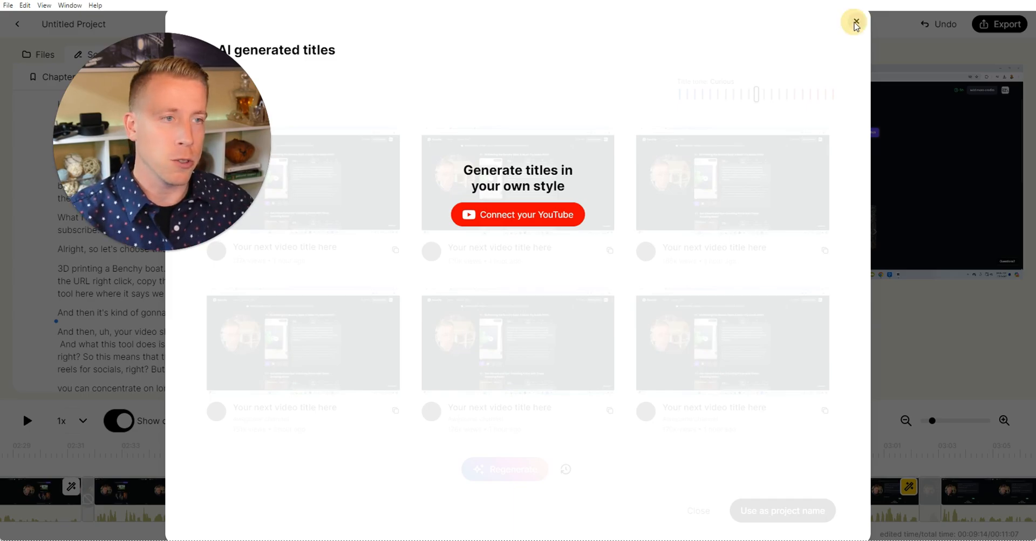
{"action": "left_click", "coordinate": [855, 25]}
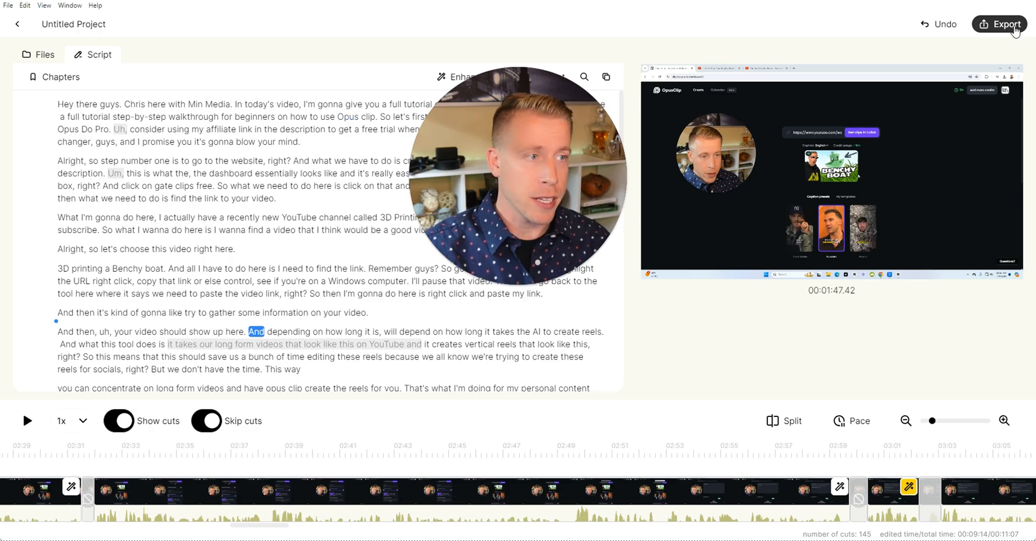
Step: Rename the project to 'Video 1' and show the export format choices
{"action": "left_click", "coordinate": [74, 24]}
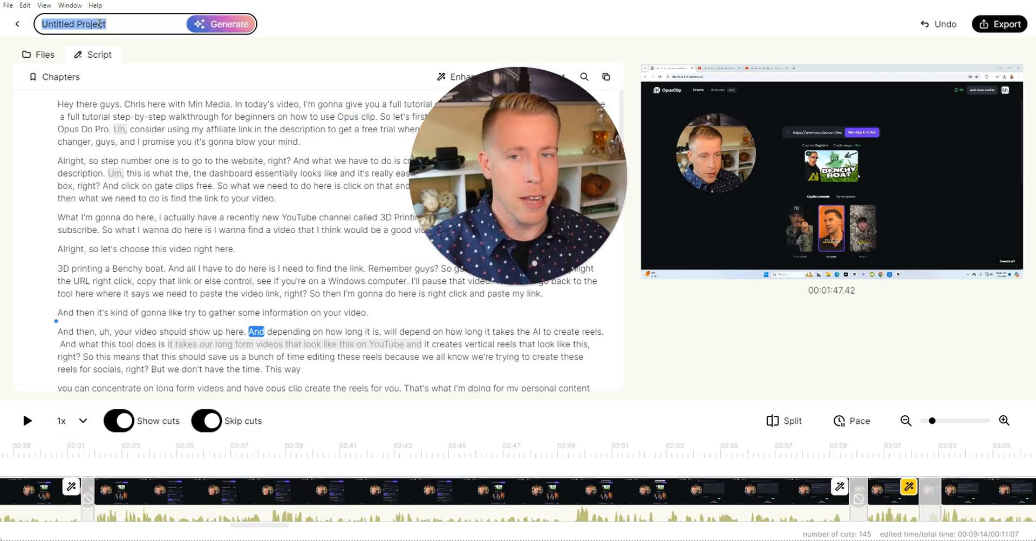
{"action": "type", "text": "V"}
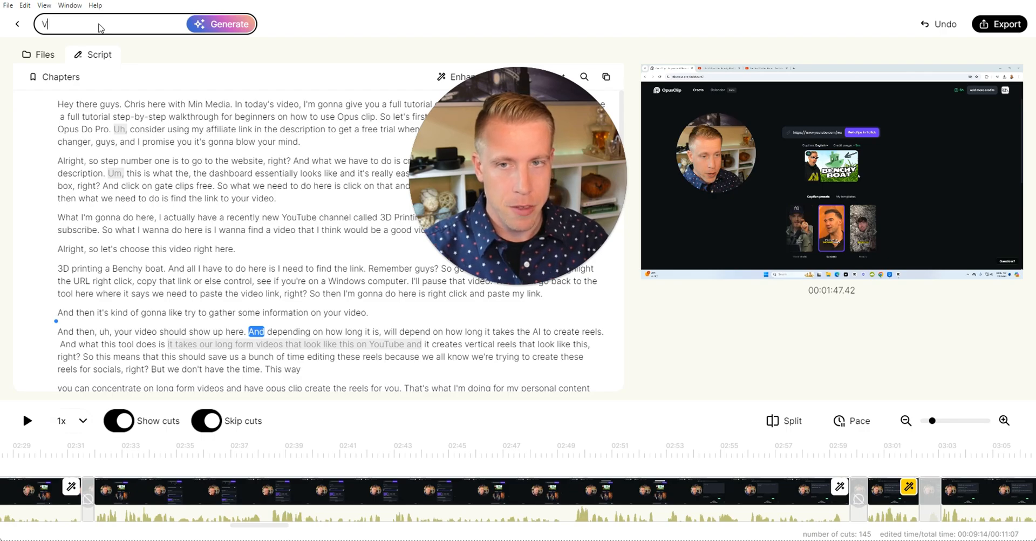
{"action": "type", "text": "ideo 1"}
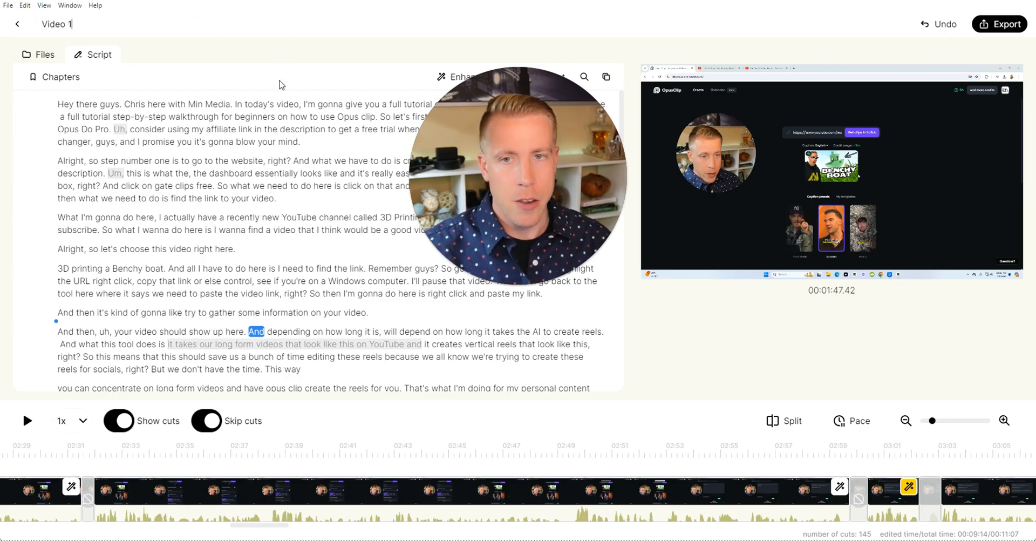
{"action": "left_click", "coordinate": [1000, 24]}
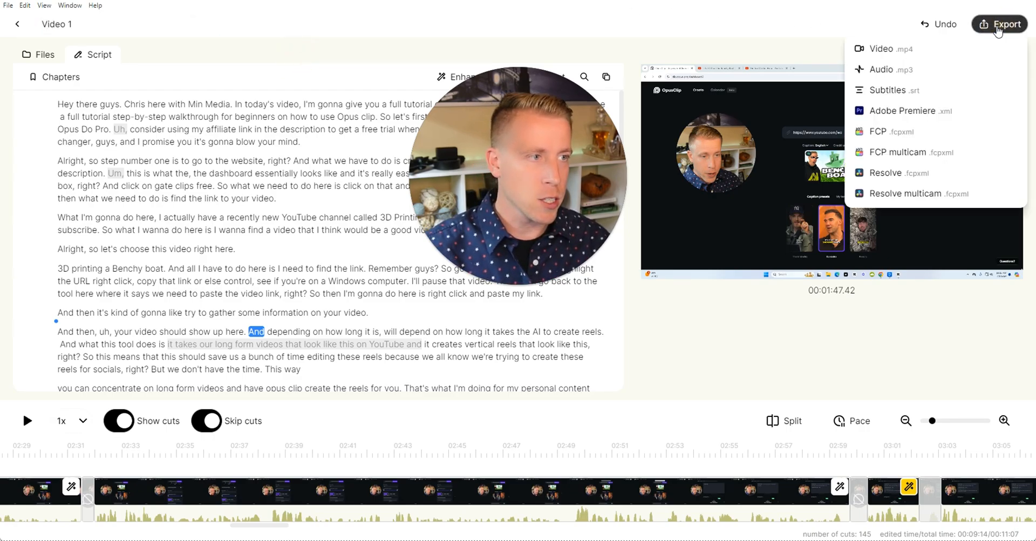
{"action": "mouse_move", "coordinate": [893, 69]}
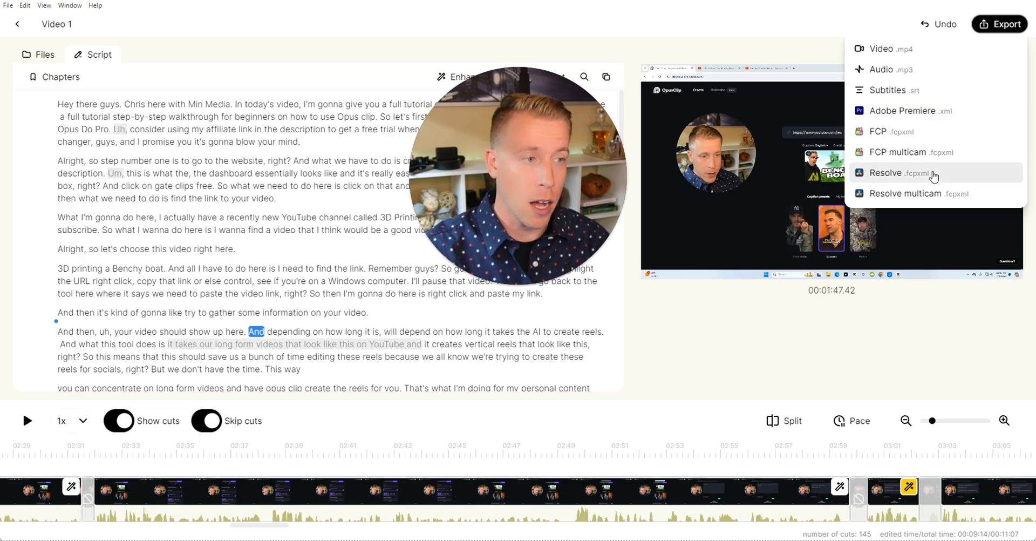
{"action": "mouse_move", "coordinate": [937, 53]}
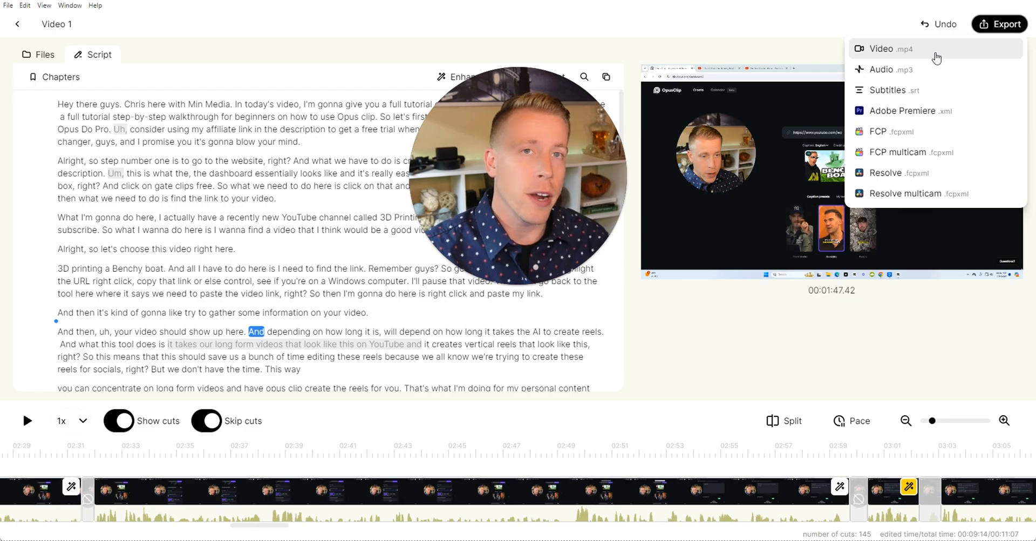